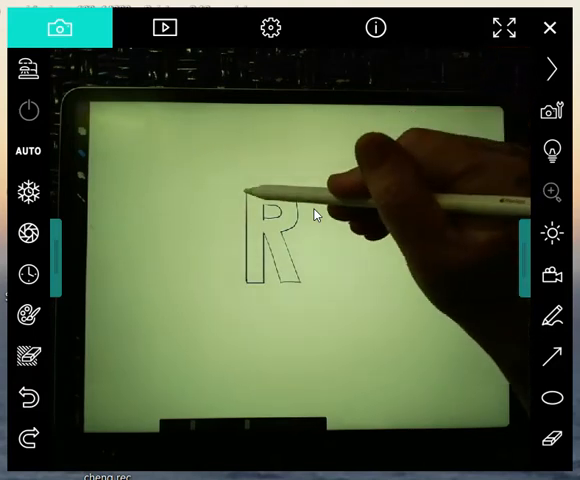
pyautogui.moveTo(316, 212)
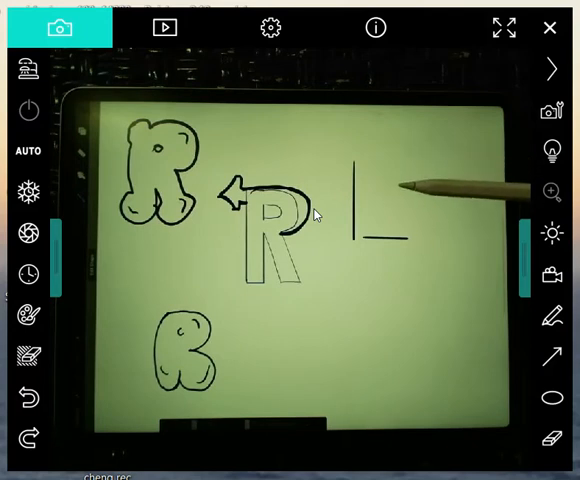
pyautogui.moveTo(450, 184)
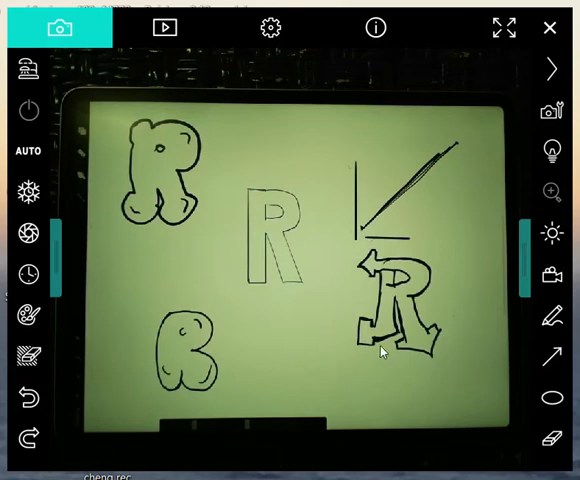
pyautogui.moveTo(440, 300)
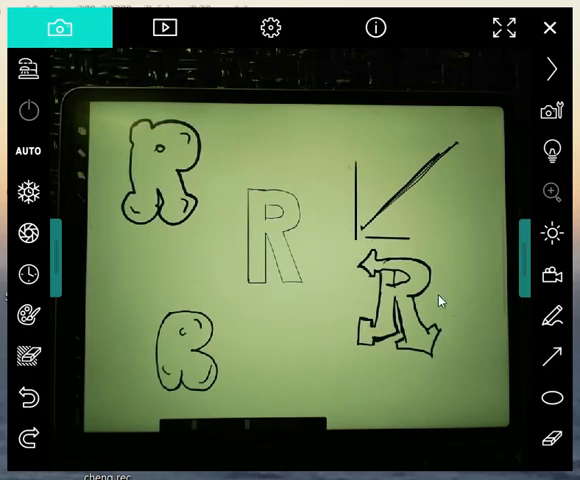
pyautogui.moveTo(144, 296)
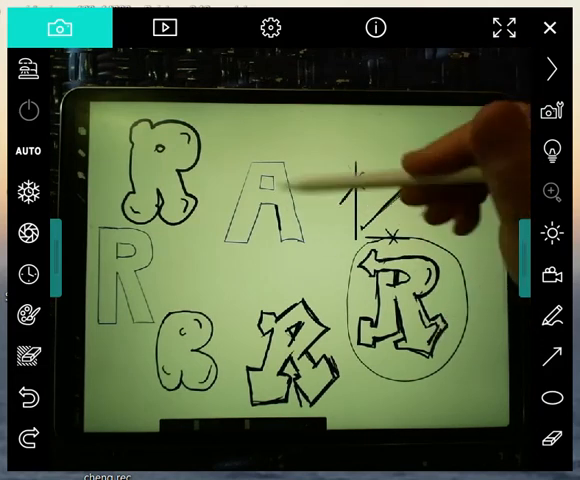
pyautogui.moveTo(300, 220)
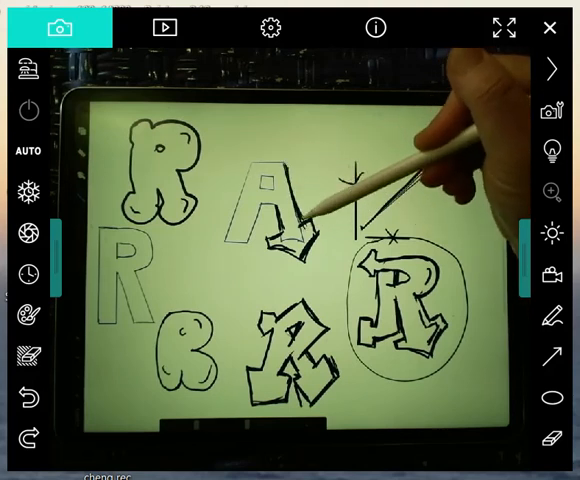
pyautogui.moveTo(340, 180)
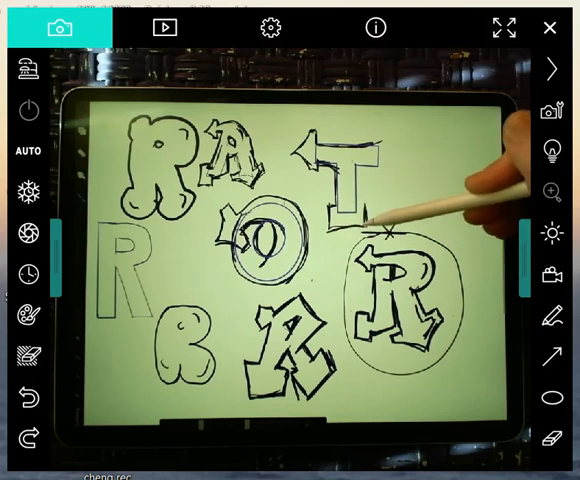
pyautogui.moveTo(360, 204)
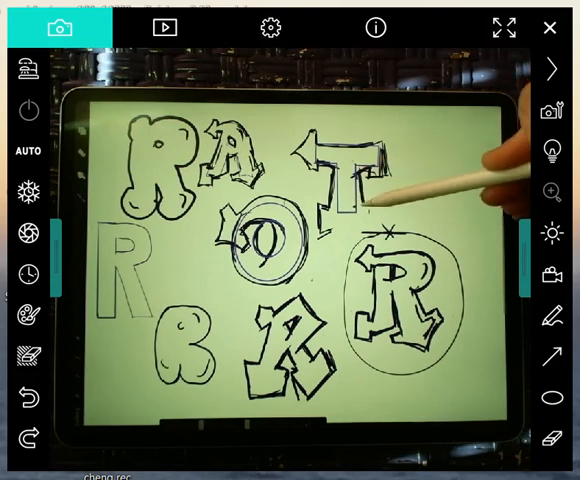
pyautogui.moveTo(400, 210)
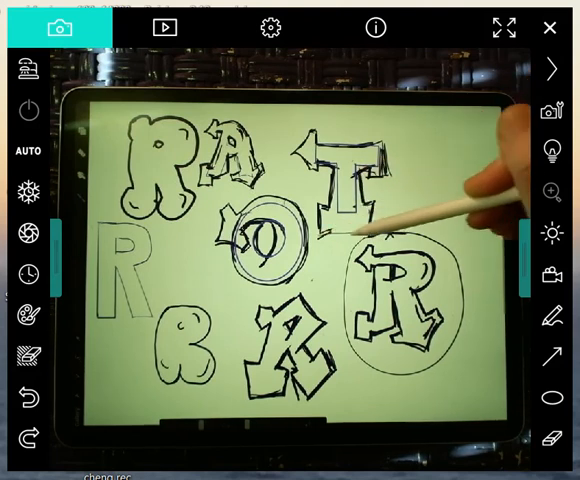